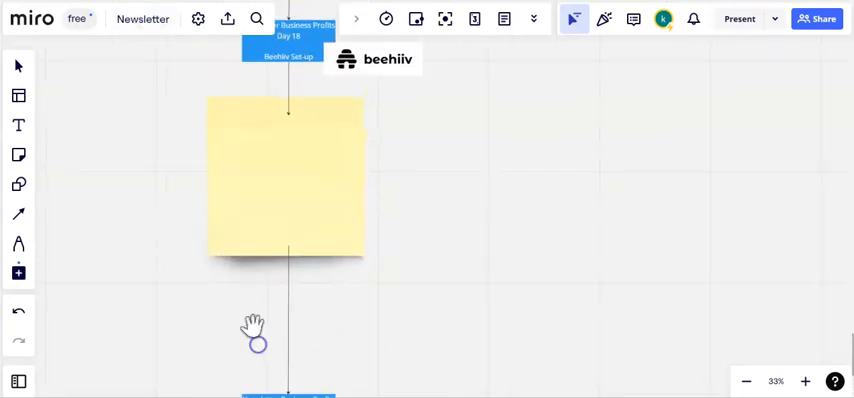
# Start the 'Customize your theme' step from the Get Ready to Publish checklist.
pyautogui.moveTo(256, 336); pyautogui.dragTo(160, 164)
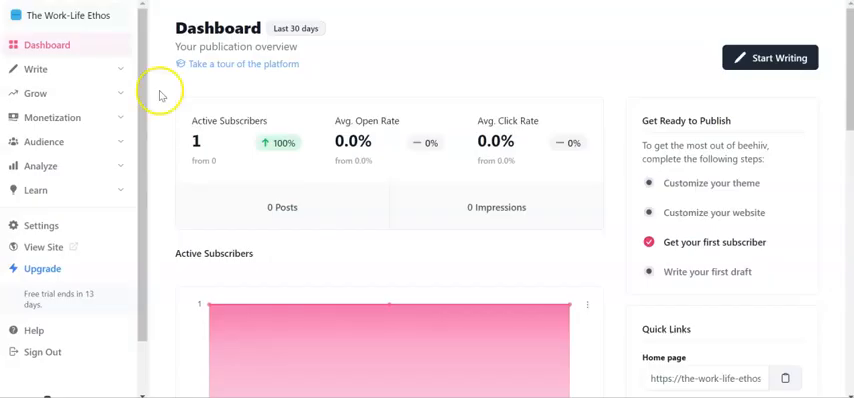
pyautogui.moveTo(384, 92)
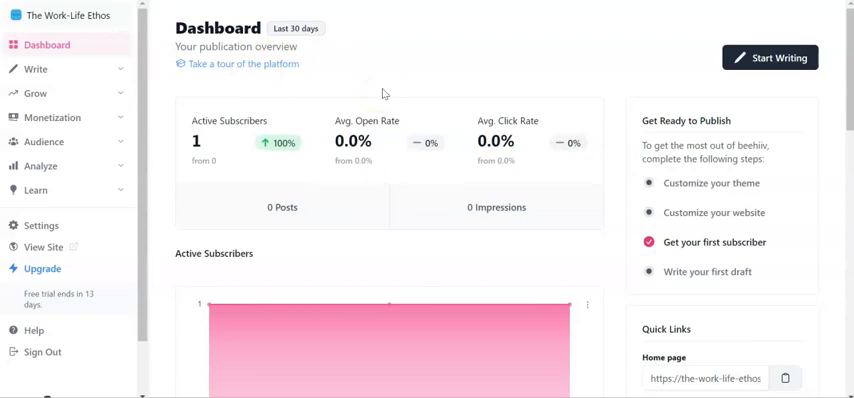
pyautogui.moveTo(694, 232)
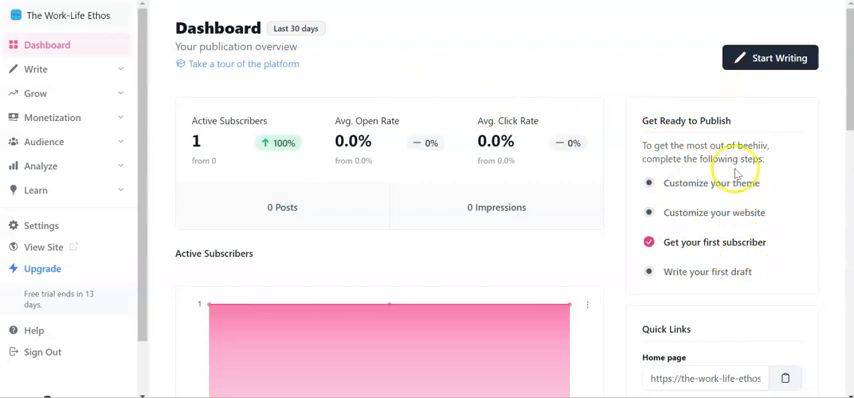
pyautogui.moveTo(708, 276)
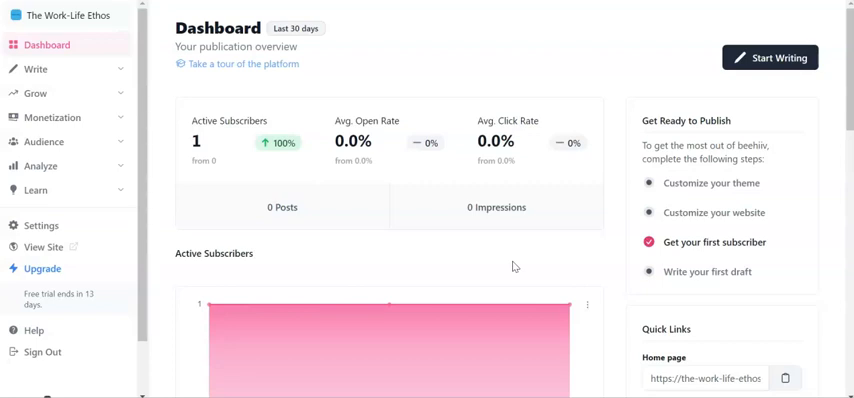
pyautogui.moveTo(732, 248)
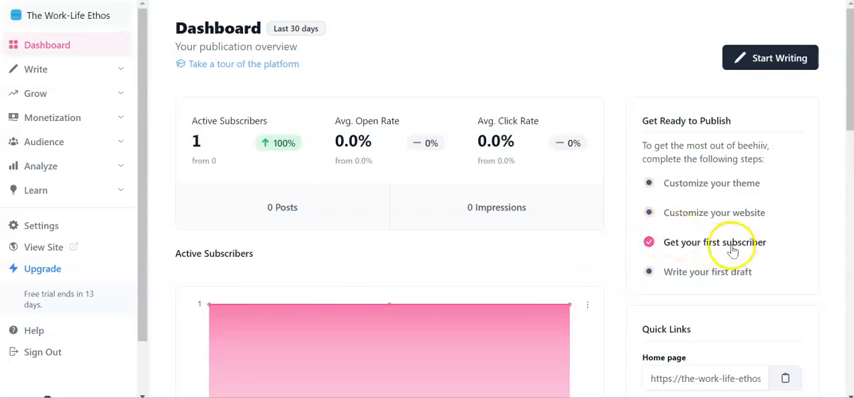
pyautogui.click(712, 242)
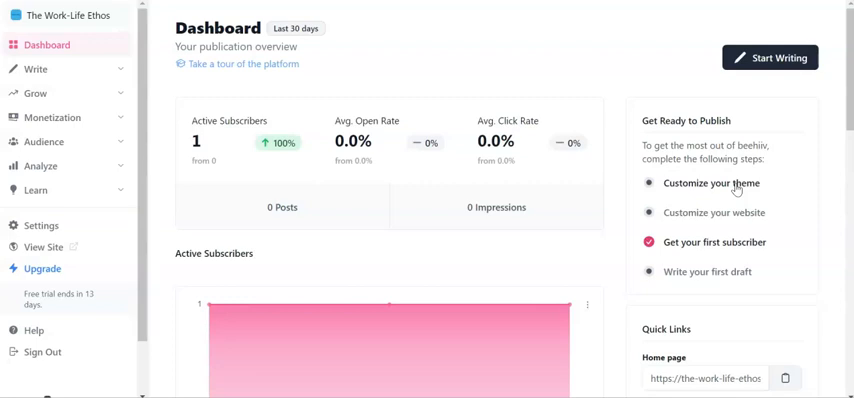
pyautogui.click(712, 184)
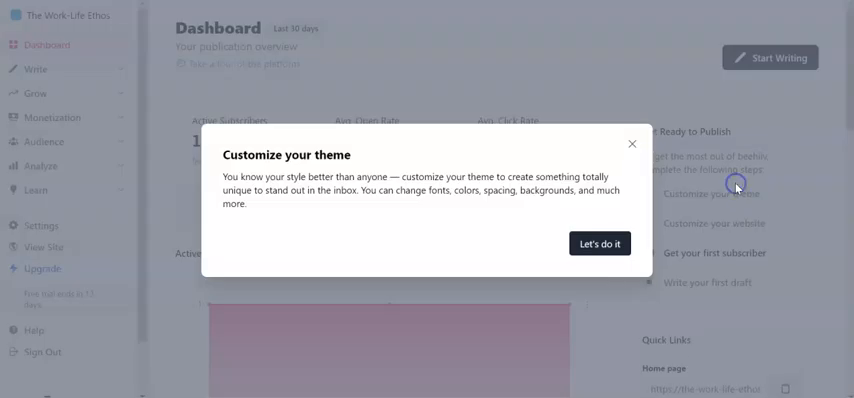
pyautogui.moveTo(576, 216)
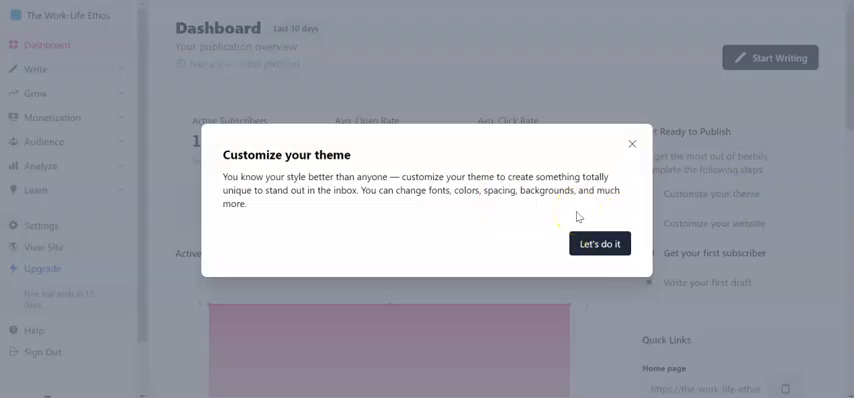
pyautogui.moveTo(598, 182)
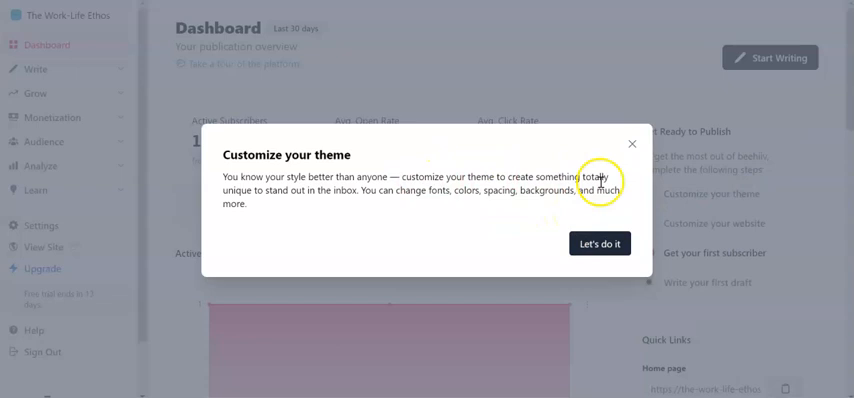
pyautogui.moveTo(352, 164)
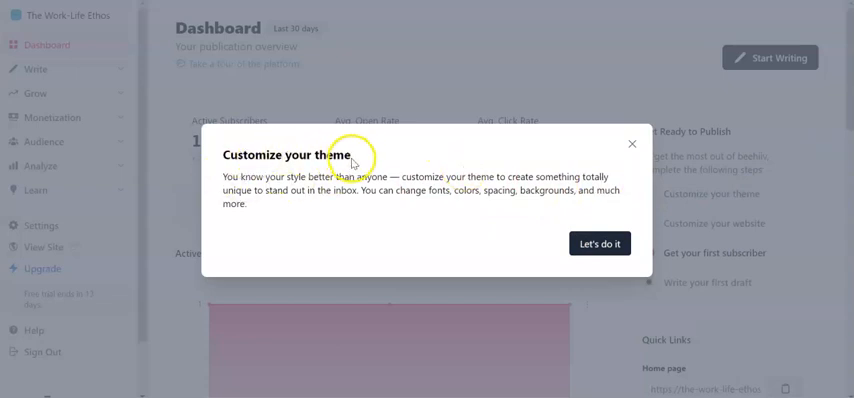
pyautogui.moveTo(396, 180)
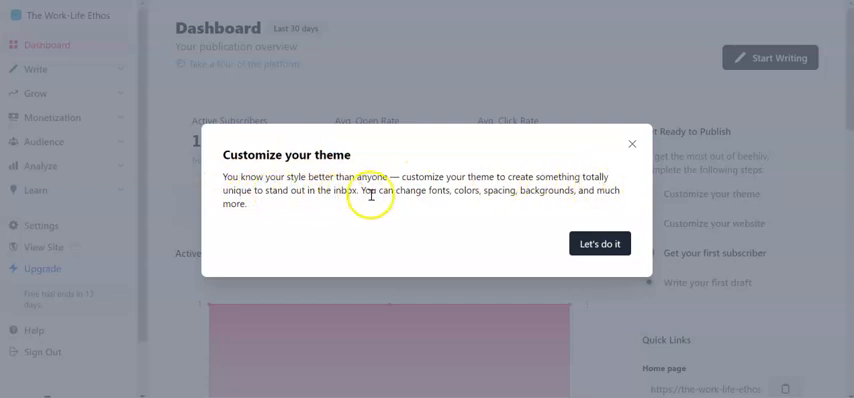
pyautogui.moveTo(508, 194)
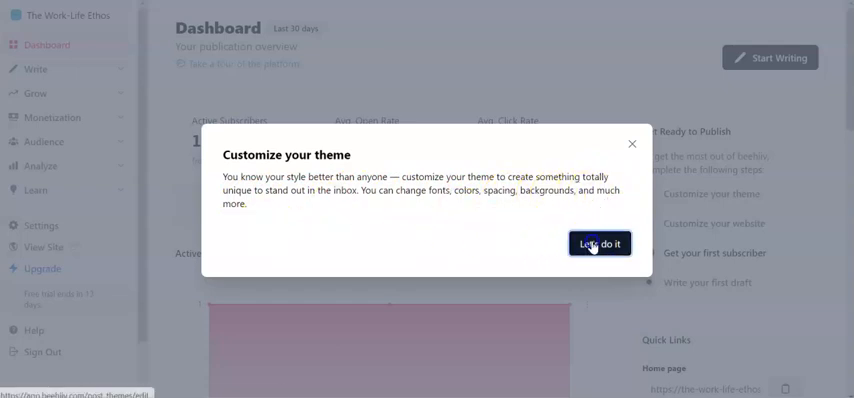
# Accept the prompt into the theme editor and scroll the sample post preview to Heading 1 settings.
pyautogui.click(600, 244)
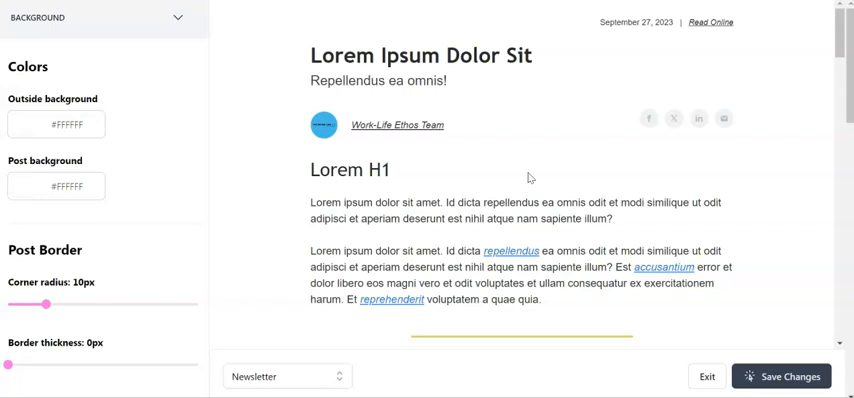
pyautogui.moveTo(572, 88)
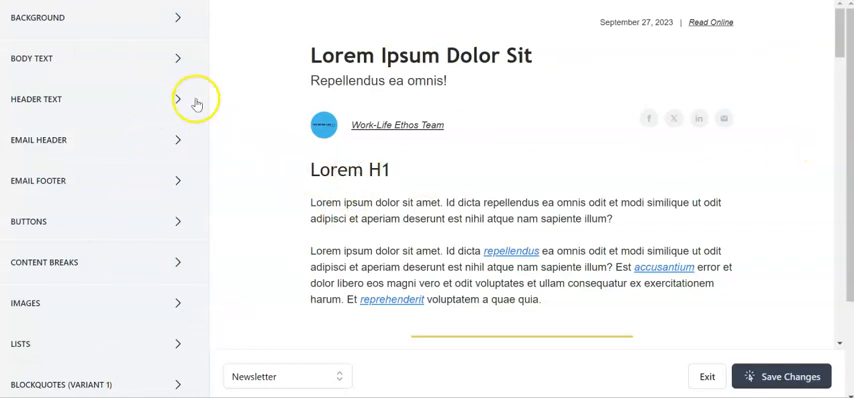
pyautogui.scroll(-3)
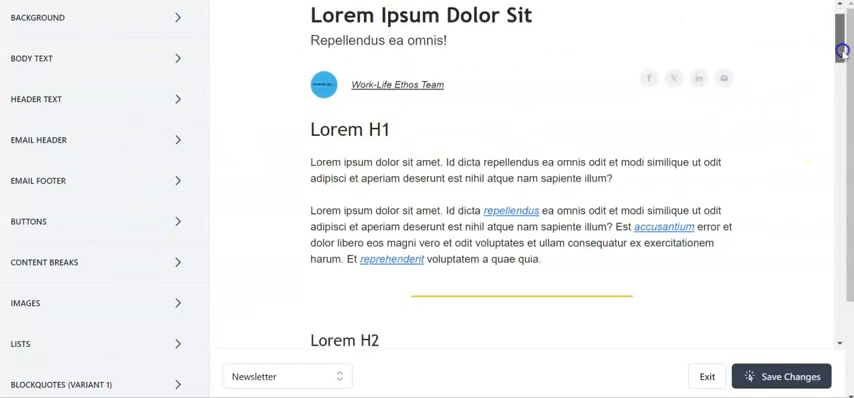
pyautogui.scroll(-3)
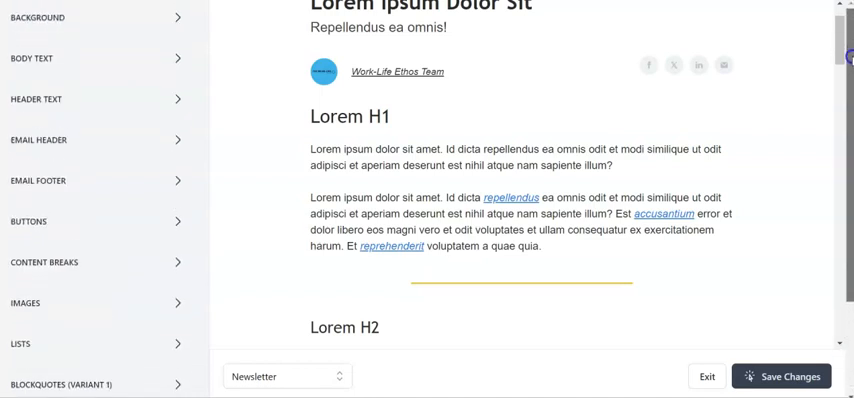
pyautogui.moveTo(184, 28)
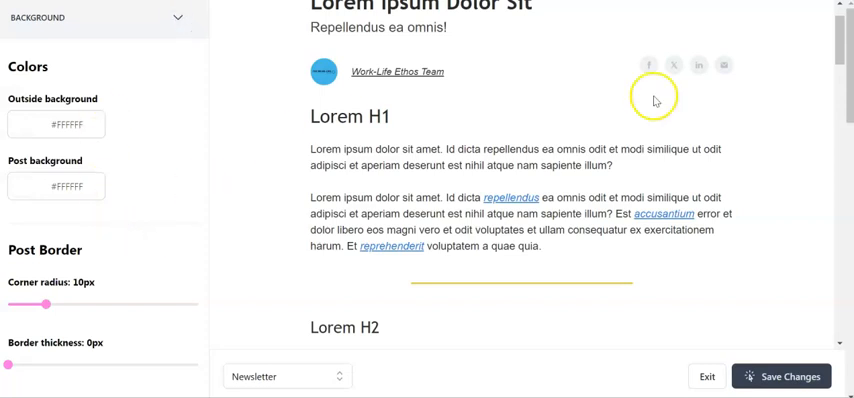
pyautogui.scroll(-3)
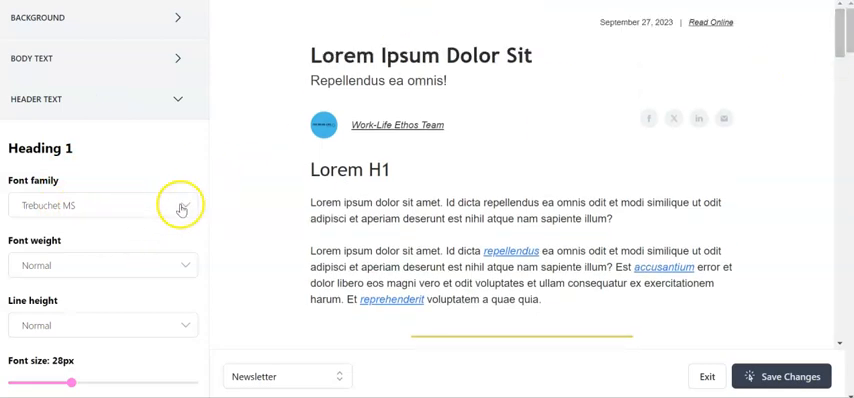
# Collapse the Header Text section back to the list of theme sections.
pyautogui.click(104, 204)
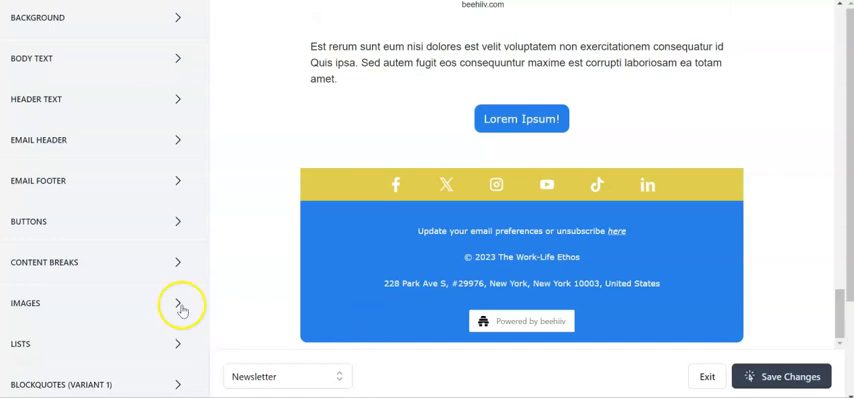
pyautogui.moveTo(186, 178)
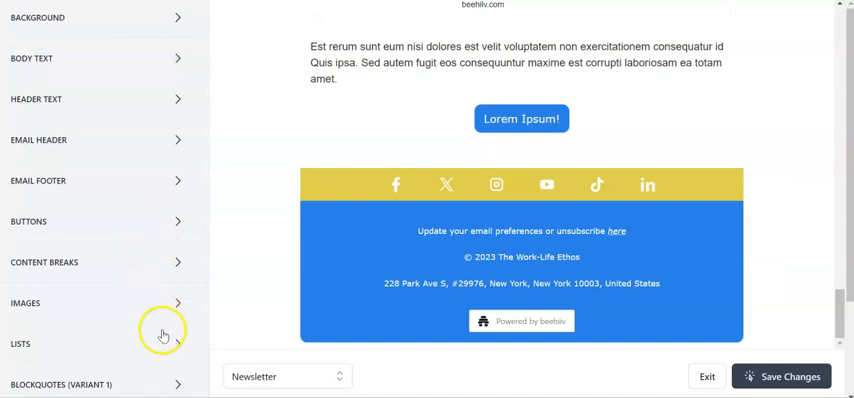
pyautogui.moveTo(128, 136)
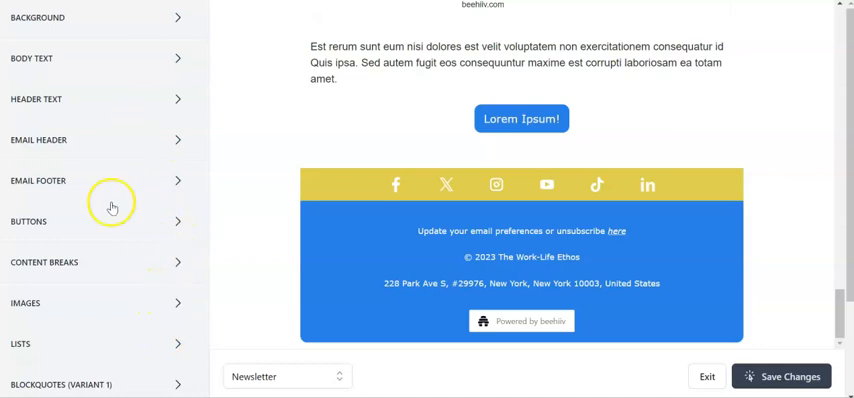
# Review the Email Footer style settings, then return to the theme section list.
pyautogui.click(38, 180)
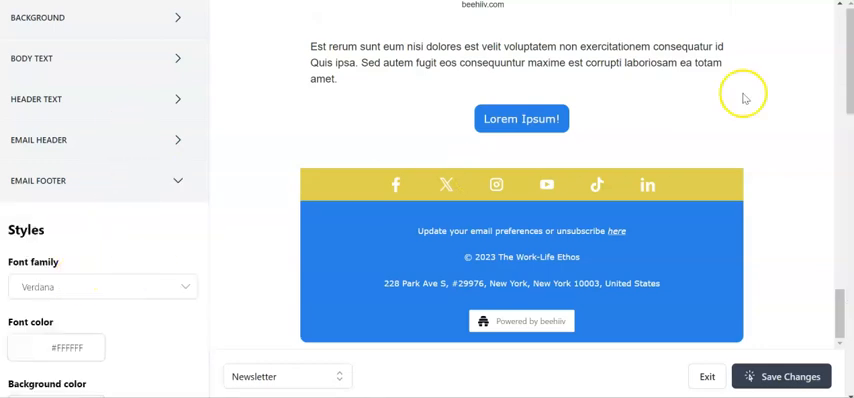
pyautogui.scroll(-3)
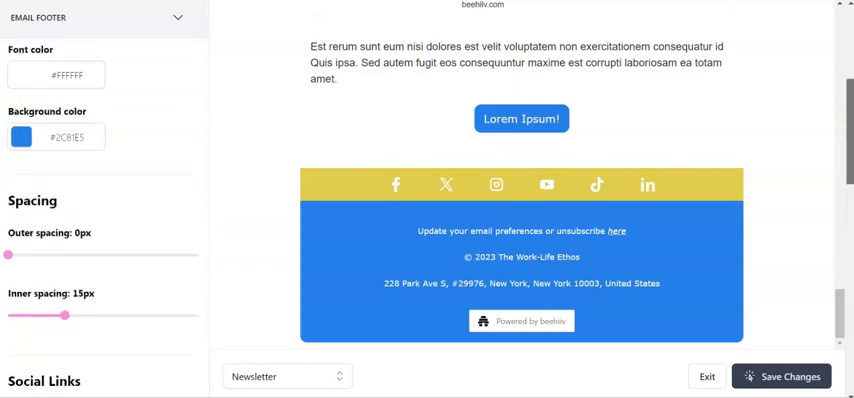
pyautogui.scroll(-3)
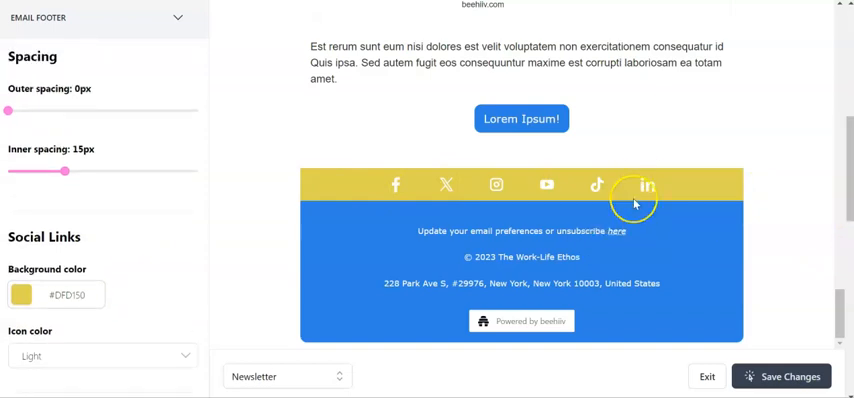
pyautogui.moveTo(634, 204)
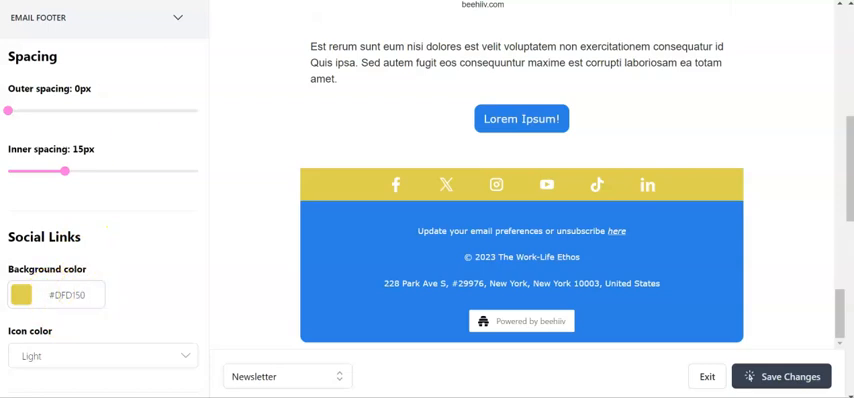
pyautogui.click(178, 16)
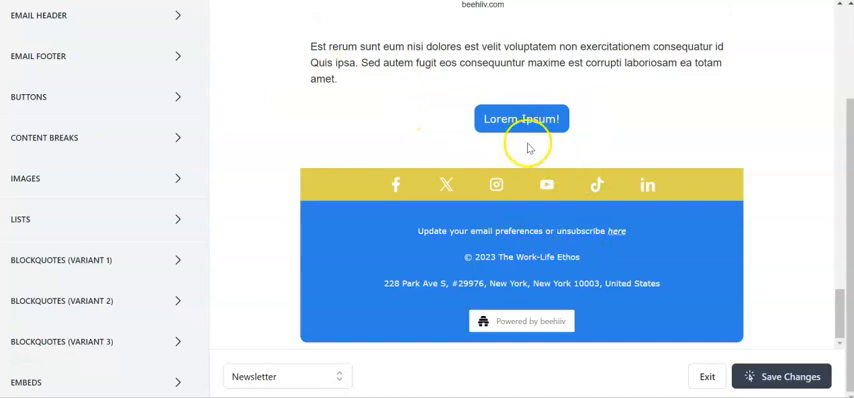
pyautogui.scroll(-3)
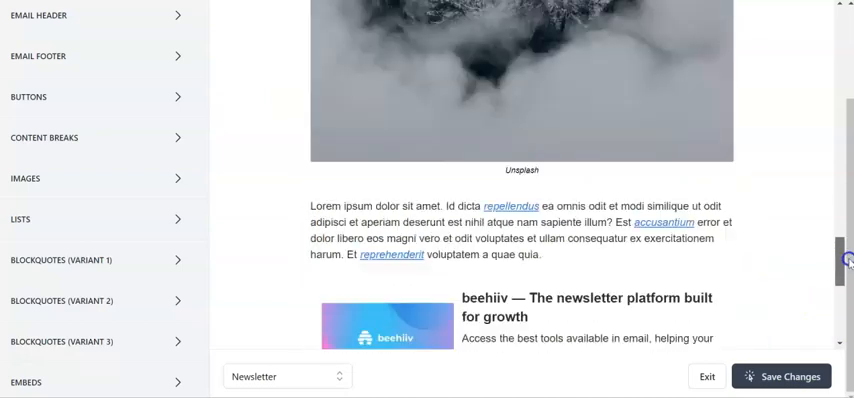
pyautogui.scroll(-3)
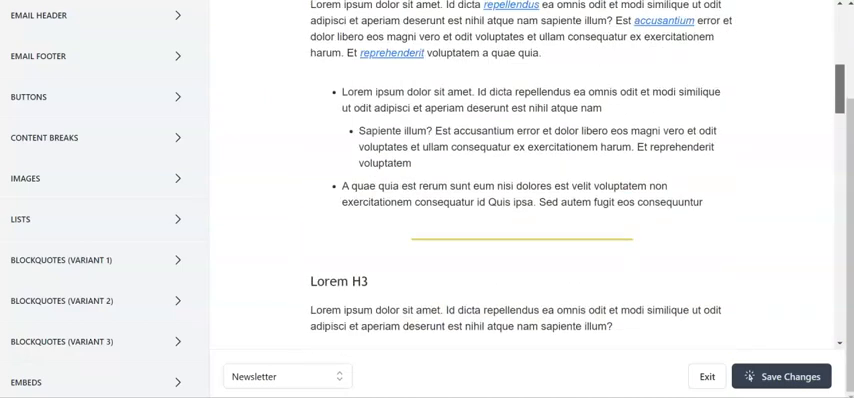
pyautogui.scroll(3)
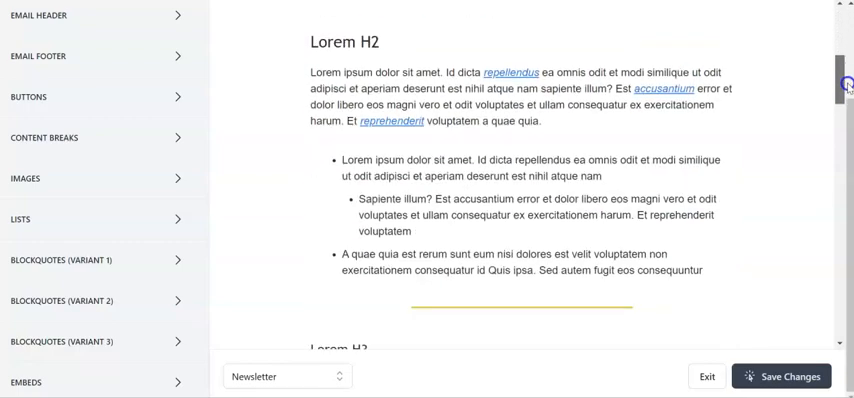
pyautogui.scroll(-3)
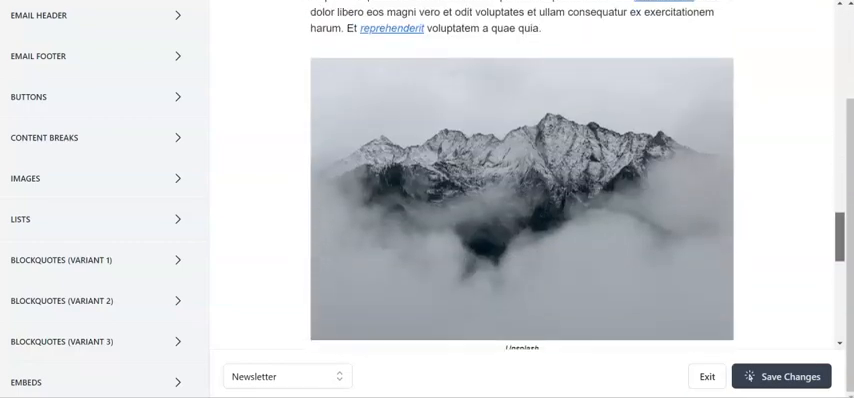
pyautogui.scroll(-3)
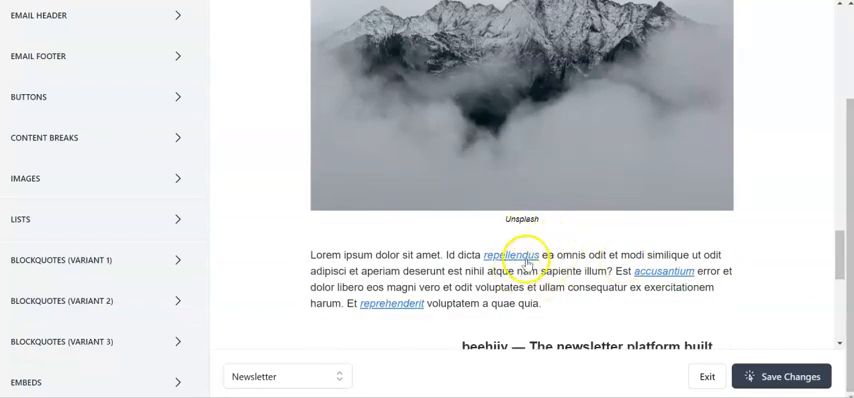
pyautogui.moveTo(744, 264)
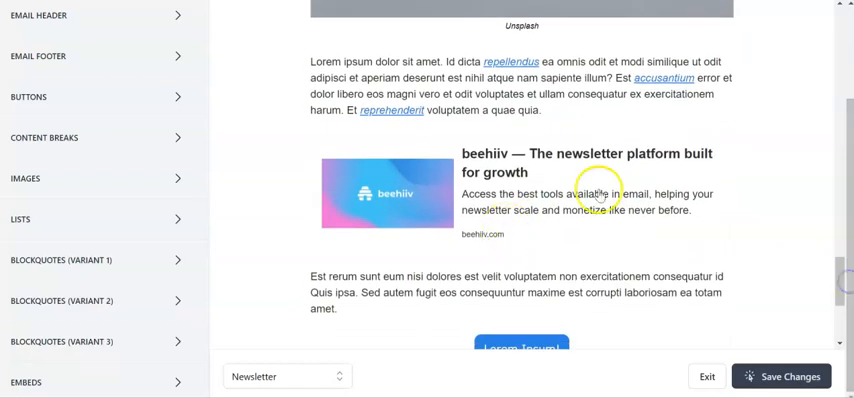
pyautogui.moveTo(438, 228)
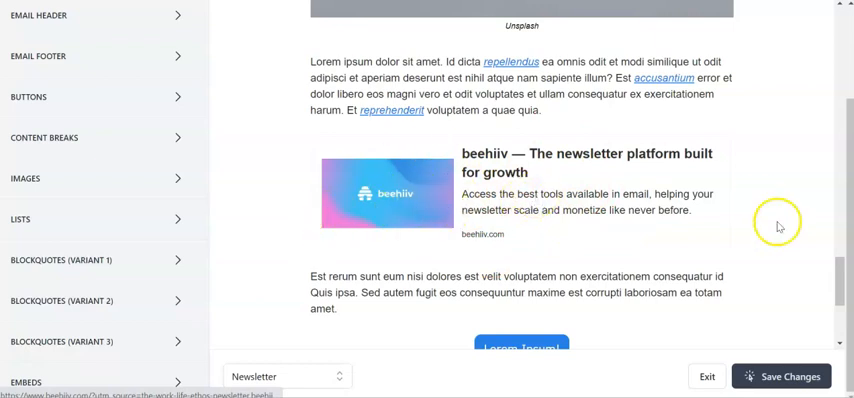
pyautogui.scroll(-3)
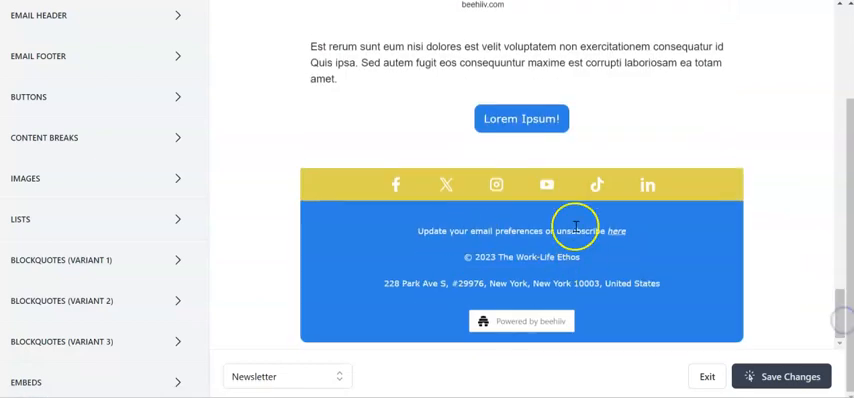
pyautogui.scroll(-3)
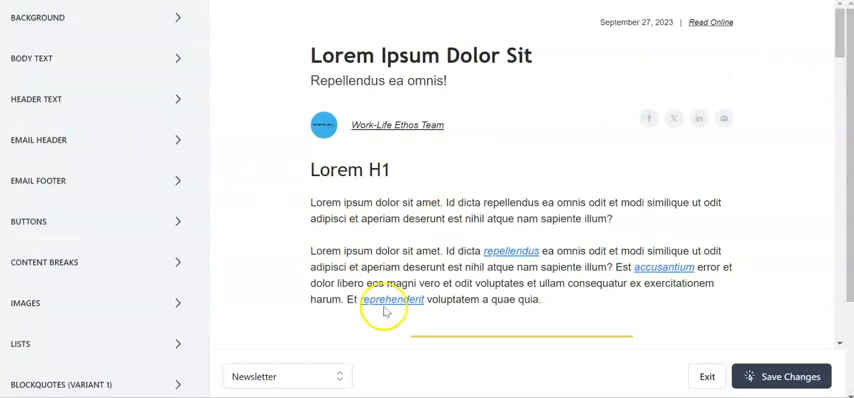
pyautogui.moveTo(656, 258)
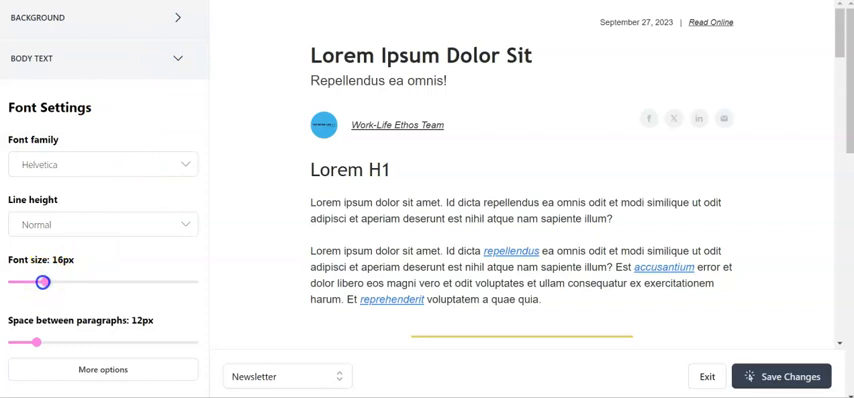
# Set the body text font size to 15px and save to publish the theme.
pyautogui.moveTo(44, 282); pyautogui.dragTo(42, 282)
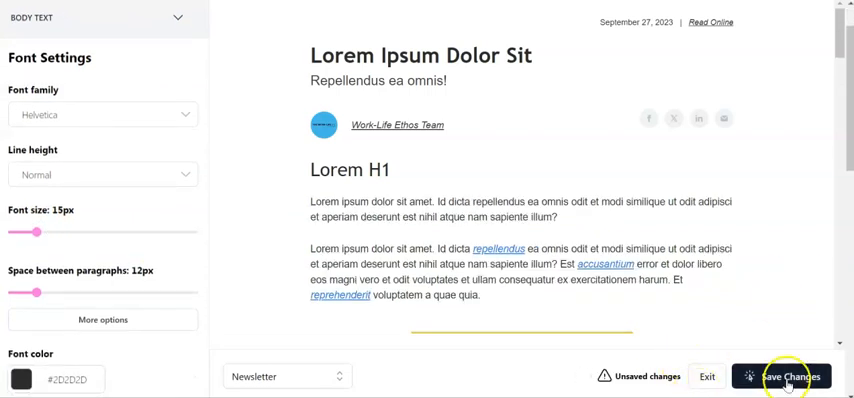
pyautogui.click(788, 376)
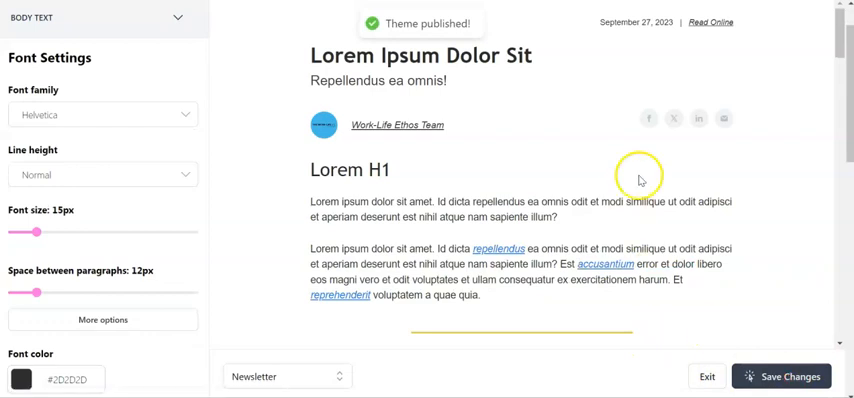
pyautogui.moveTo(412, 38)
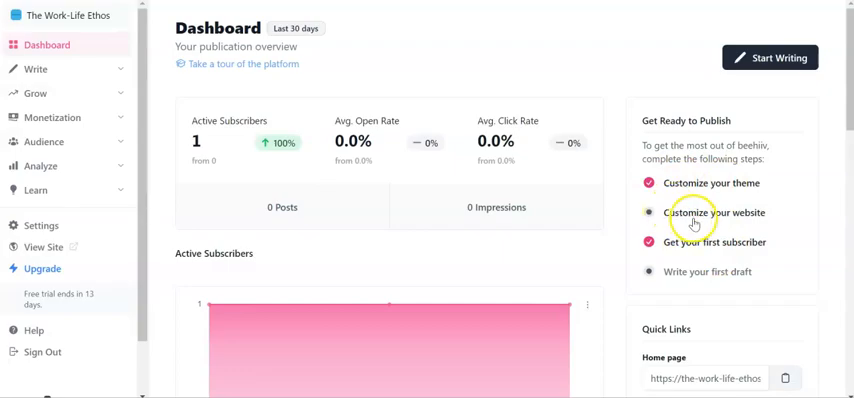
# Start the 'Customize your website' checklist step and proceed into website settings.
pyautogui.click(714, 212)
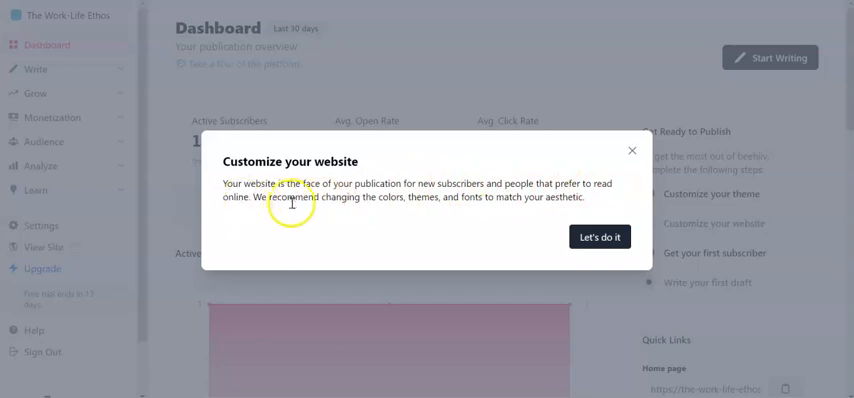
pyautogui.moveTo(454, 196)
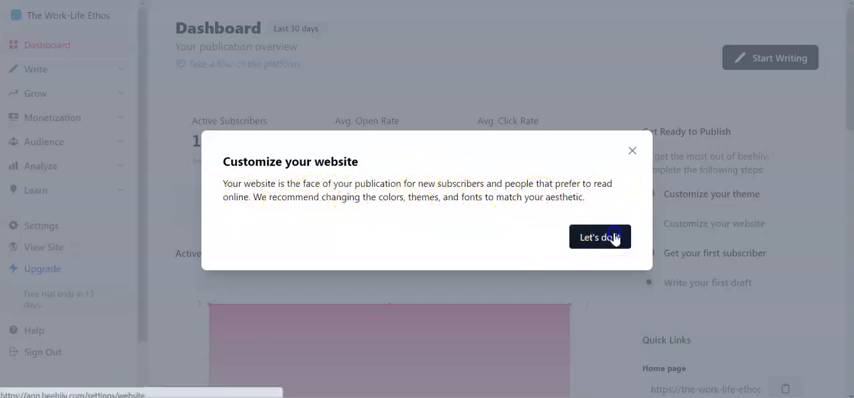
pyautogui.click(600, 236)
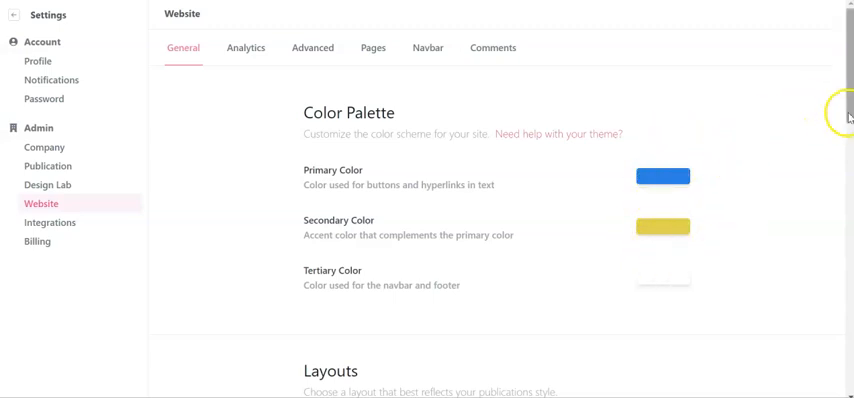
pyautogui.scroll(-3)
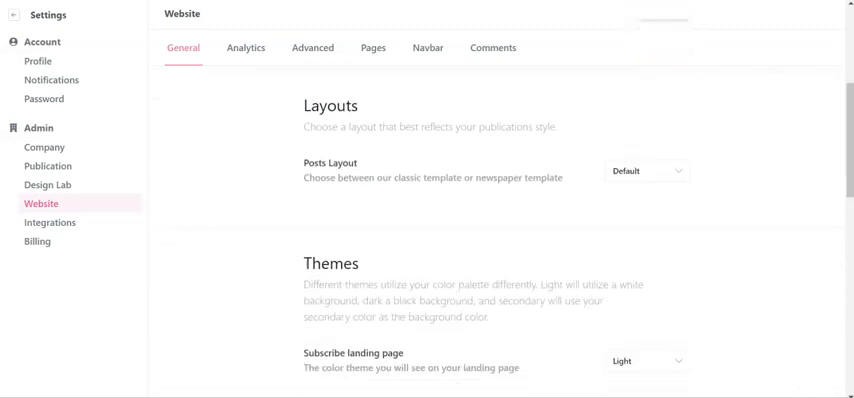
pyautogui.click(644, 170)
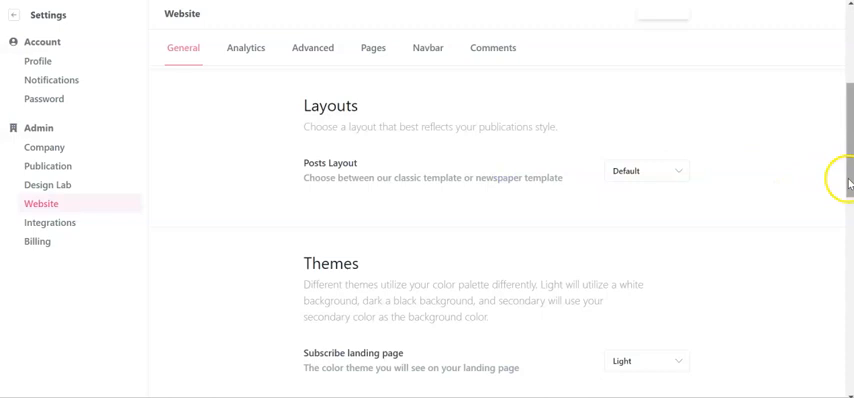
pyautogui.scroll(-3)
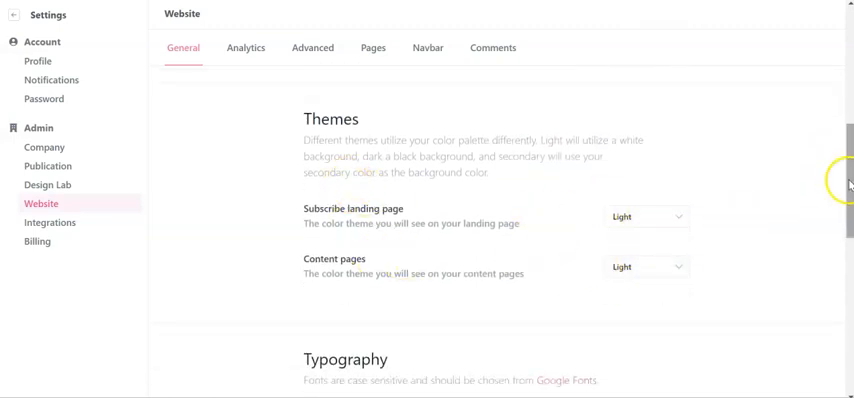
pyautogui.scroll(-3)
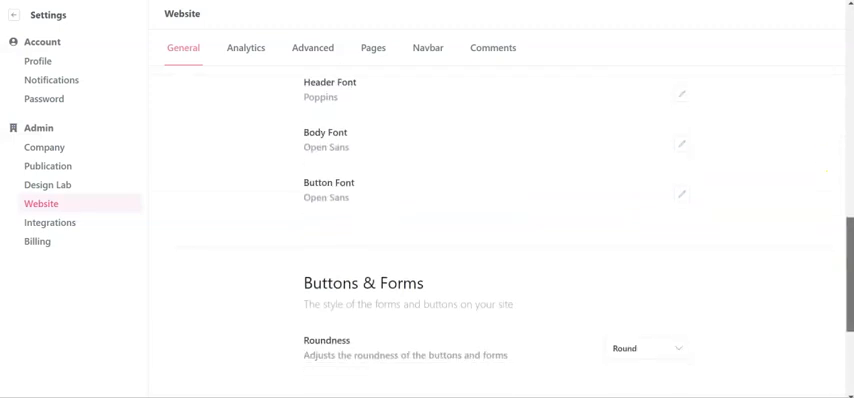
pyautogui.scroll(-3)
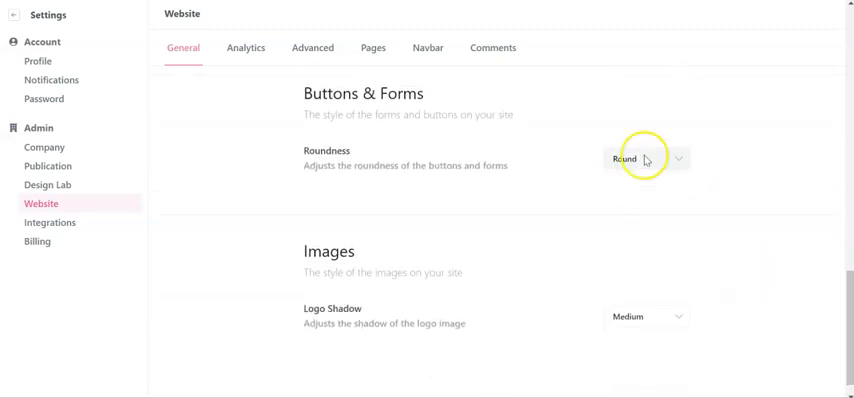
pyautogui.click(648, 158)
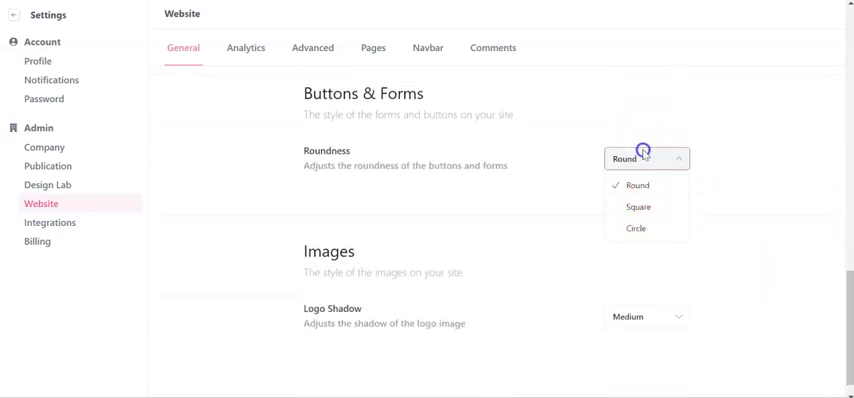
pyautogui.click(646, 158)
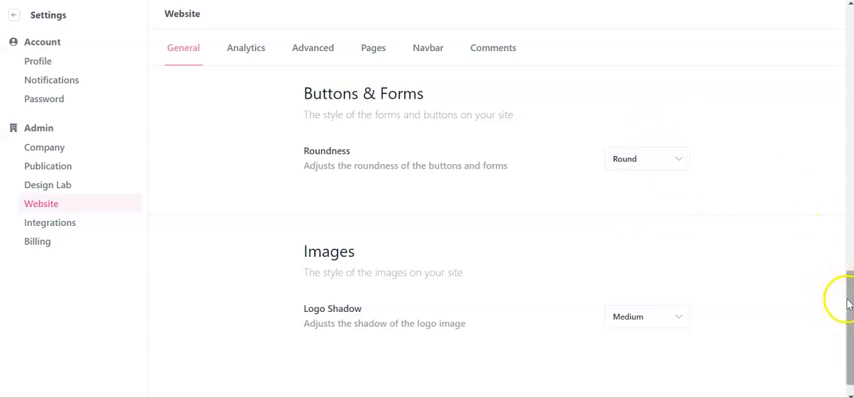
pyautogui.click(312, 48)
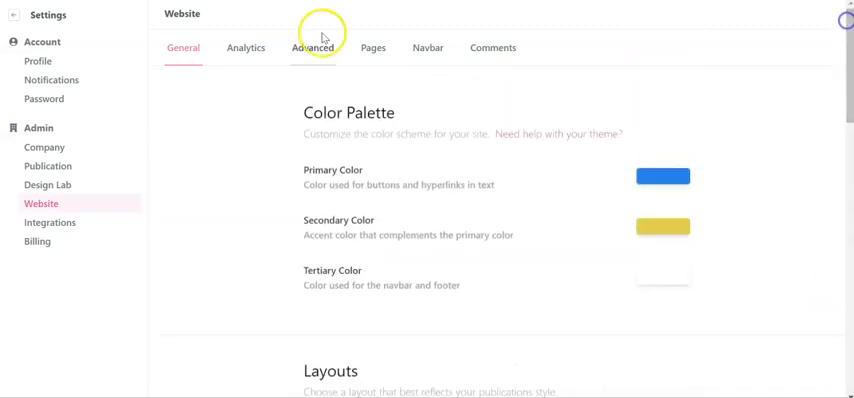
# Review the Analytics website settings with all tracking pixel IDs still empty.
pyautogui.click(244, 48)
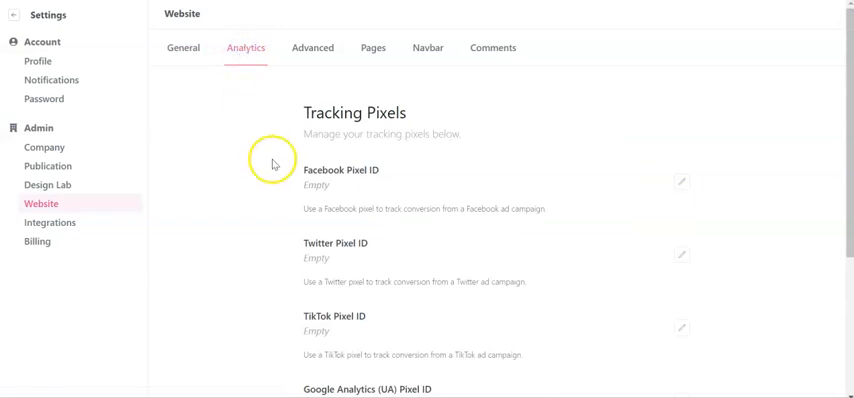
pyautogui.moveTo(828, 168)
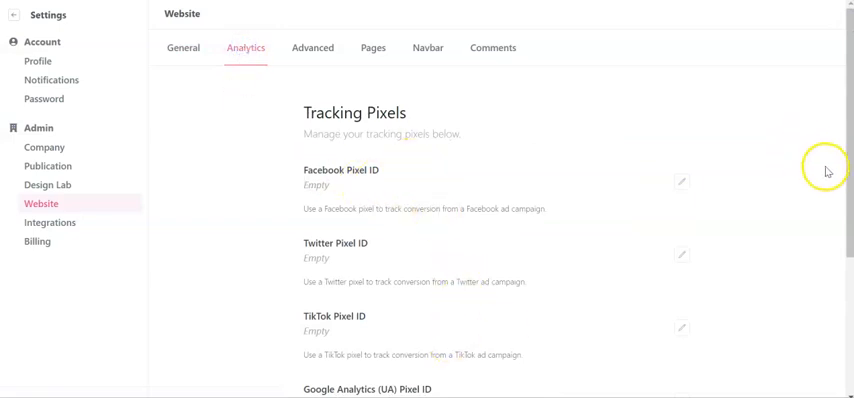
pyautogui.scroll(-3)
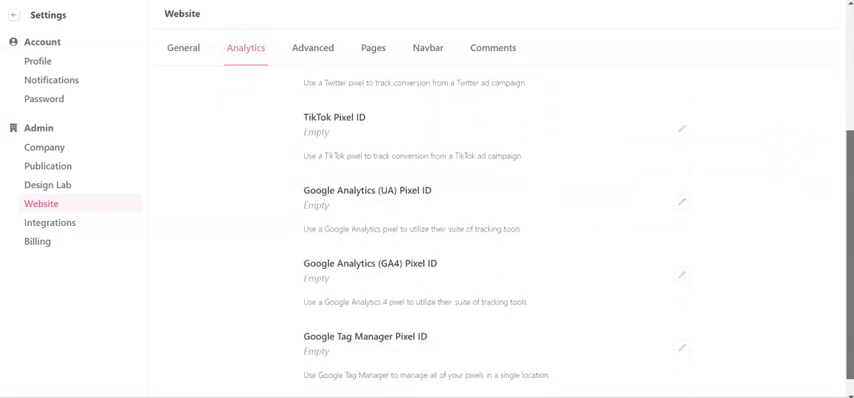
pyautogui.scroll(3)
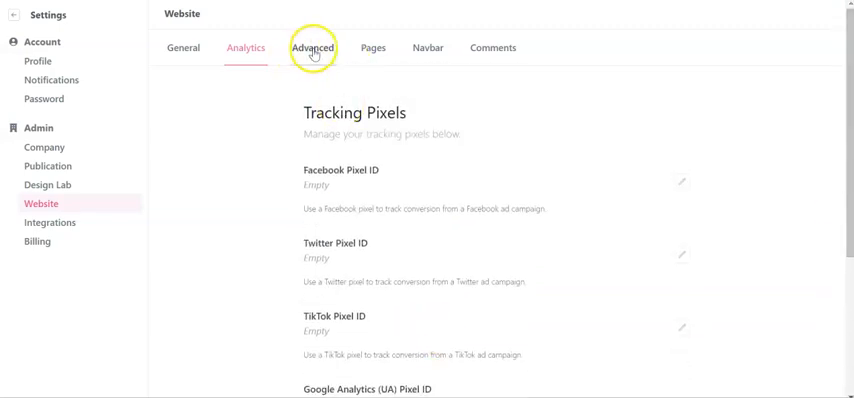
# Review the Advanced website settings: subscribe flow, authors, featured posts and recommended reading.
pyautogui.click(312, 48)
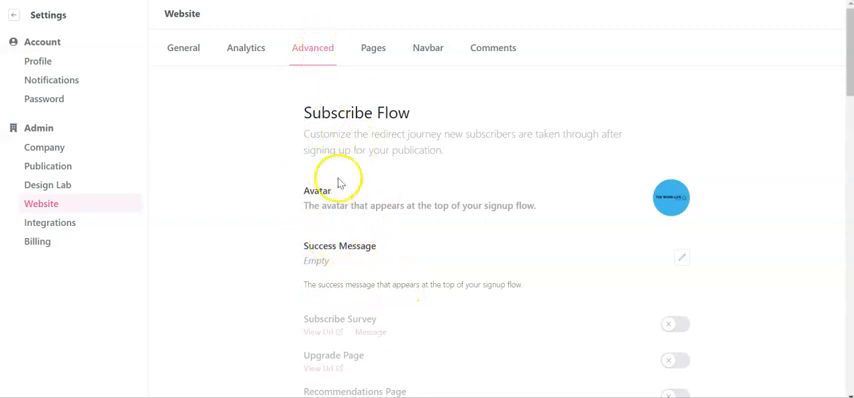
pyautogui.moveTo(630, 188)
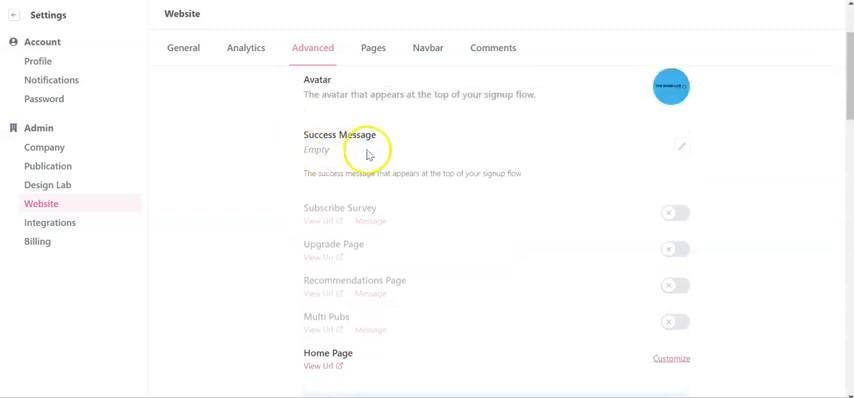
pyautogui.moveTo(342, 172); pyautogui.dragTo(500, 172)
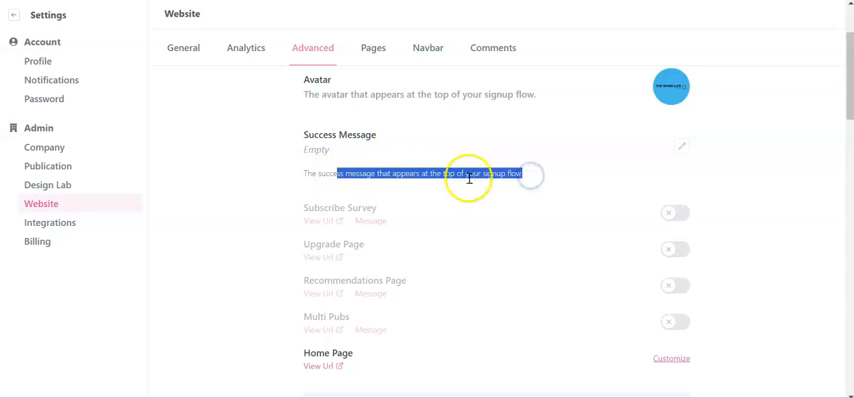
pyautogui.scroll(-3)
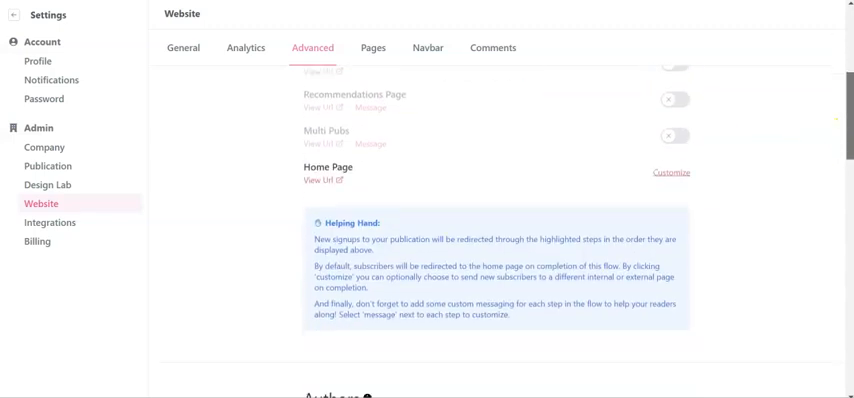
pyautogui.scroll(-3)
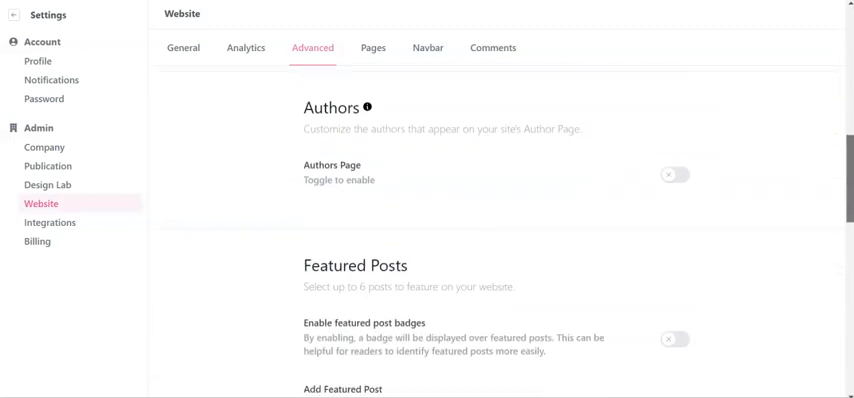
pyautogui.scroll(-3)
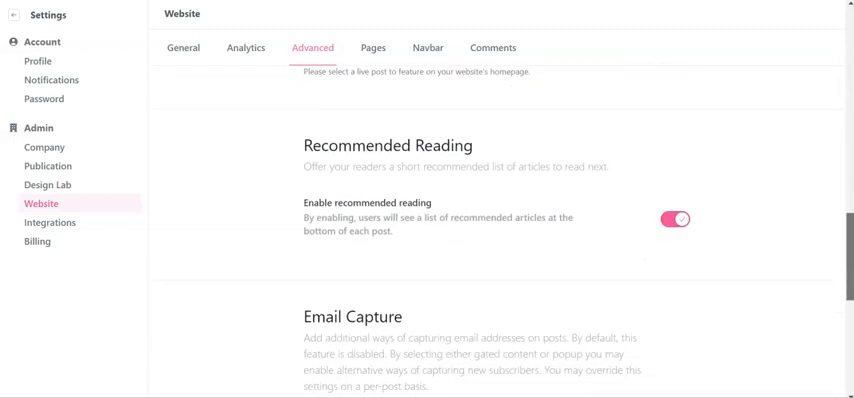
pyautogui.click(372, 48)
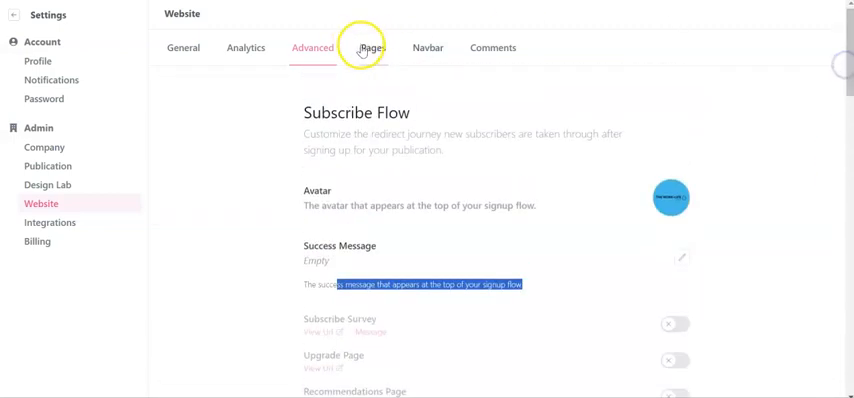
pyautogui.click(372, 48)
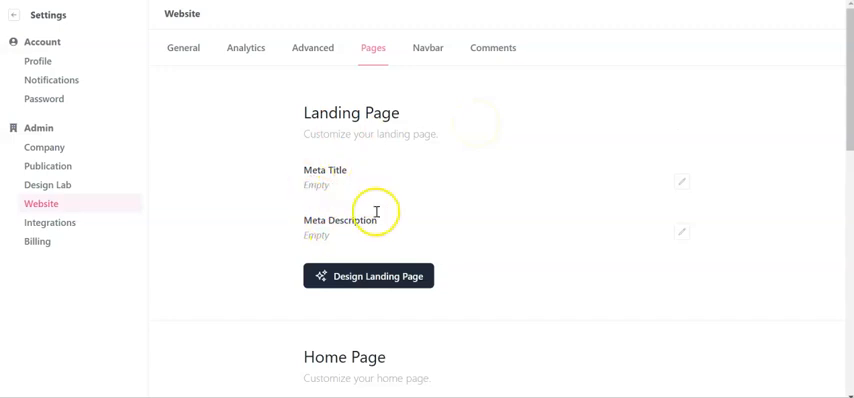
pyautogui.moveTo(372, 180)
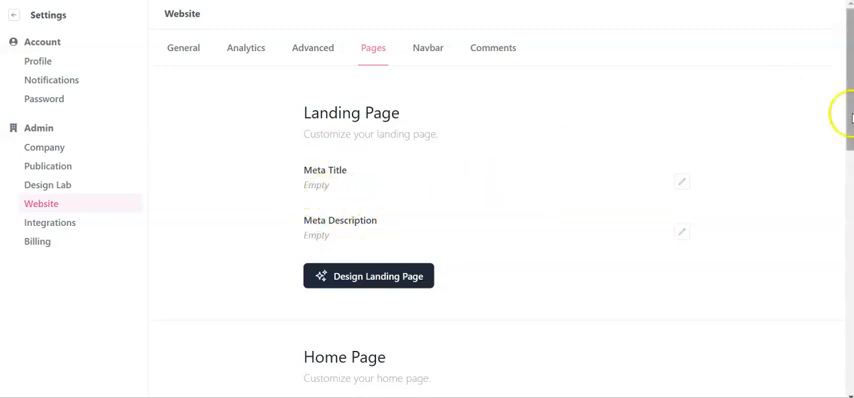
pyautogui.scroll(-3)
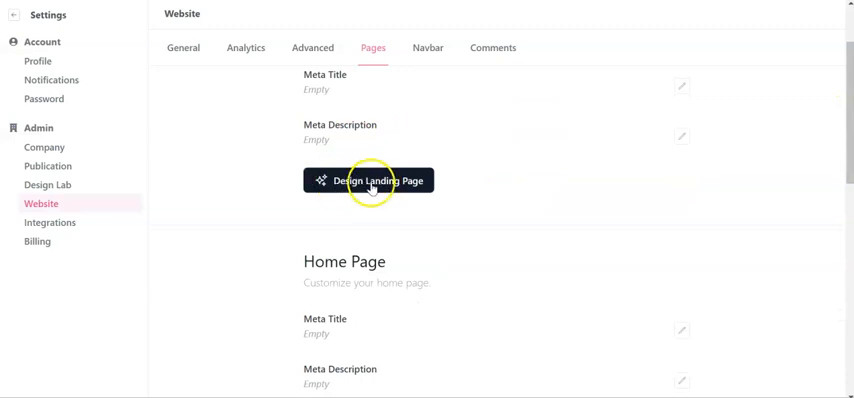
pyautogui.scroll(-3)
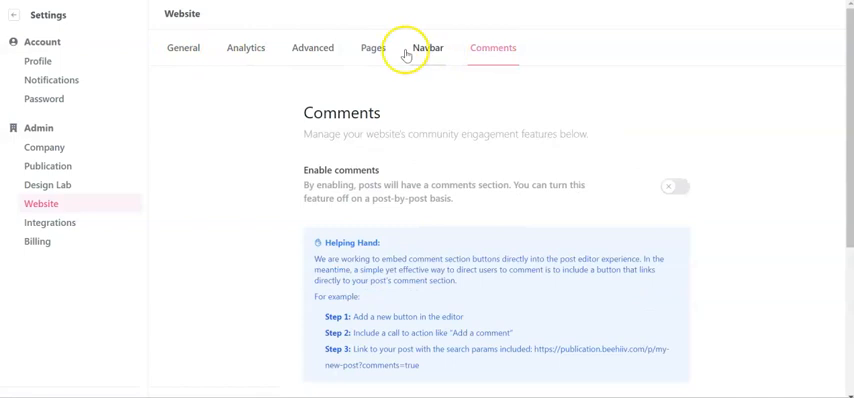
pyautogui.click(372, 48)
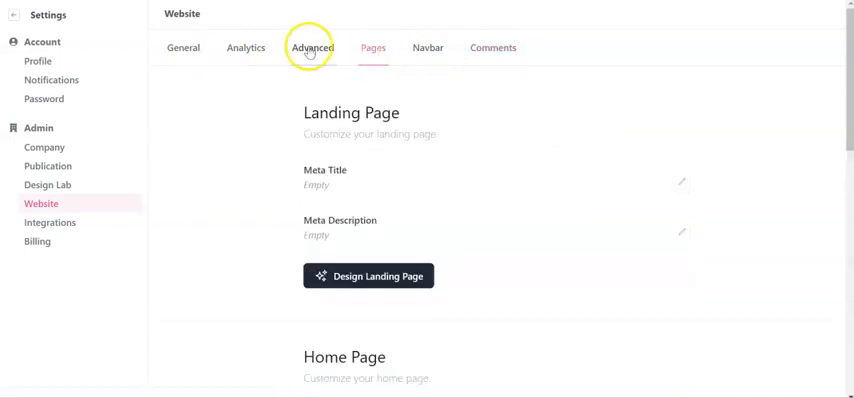
pyautogui.click(312, 48)
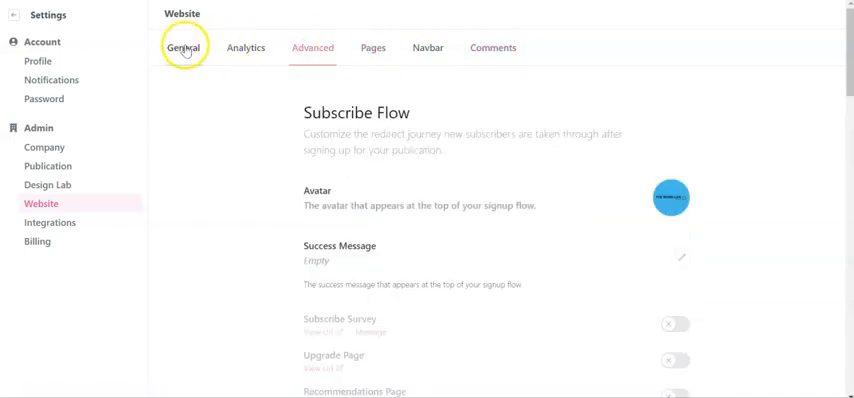
# Review the General website settings' colour palette and Layouts section.
pyautogui.click(182, 48)
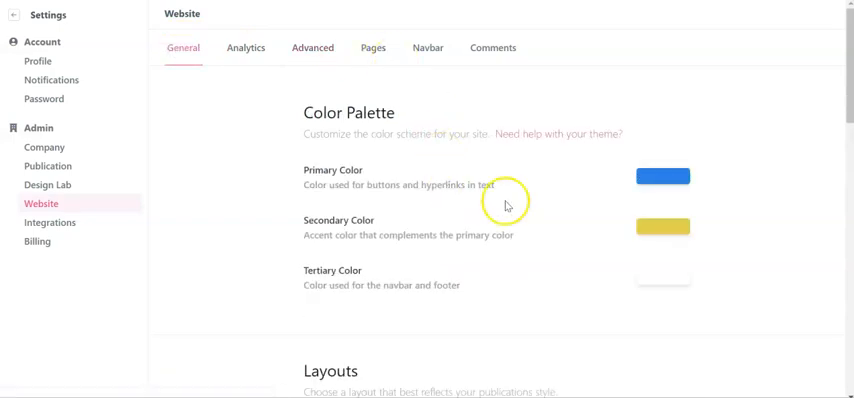
pyautogui.scroll(-3)
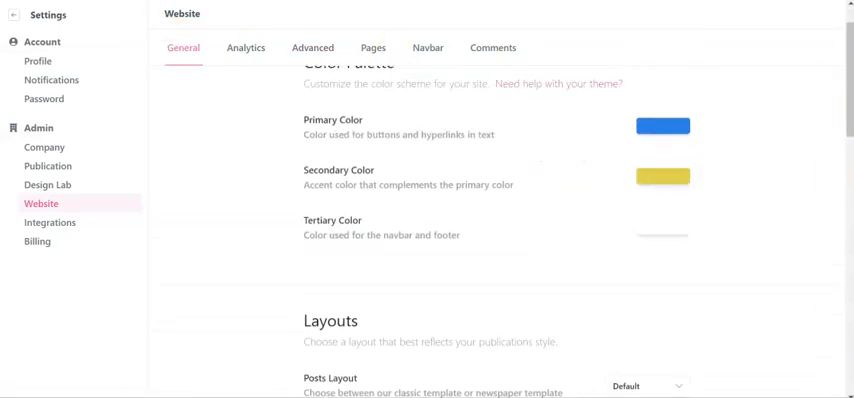
pyautogui.click(312, 48)
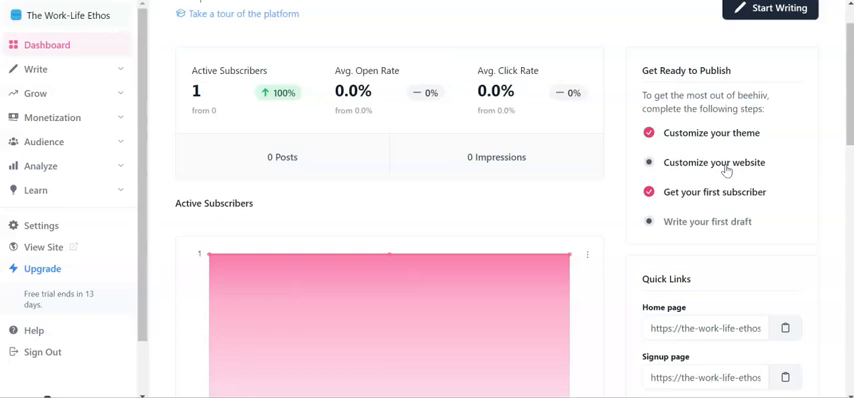
pyautogui.moveTo(712, 228)
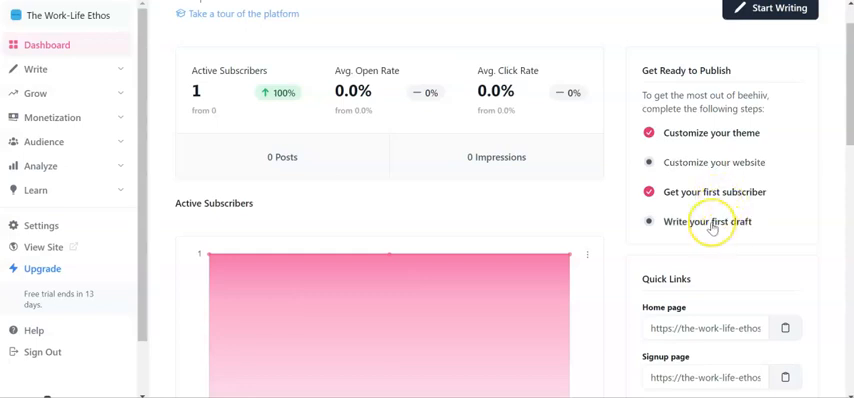